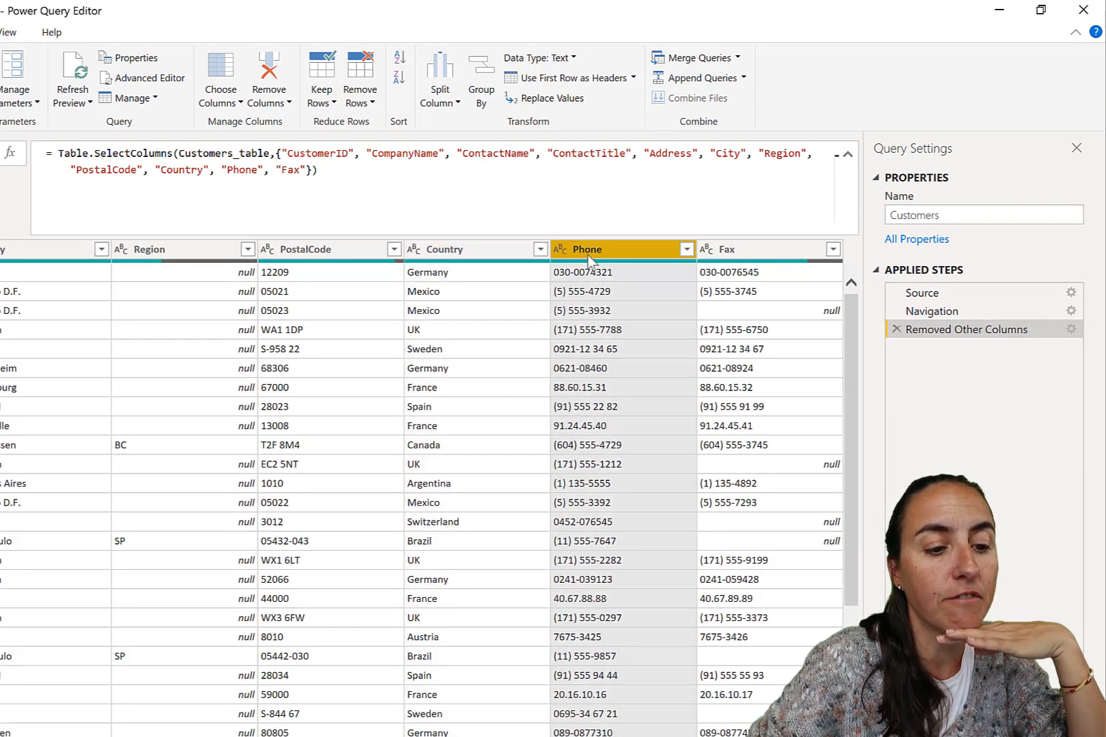
Step: Start a Split Column by Positions on the selected Phone column
click(372, 169)
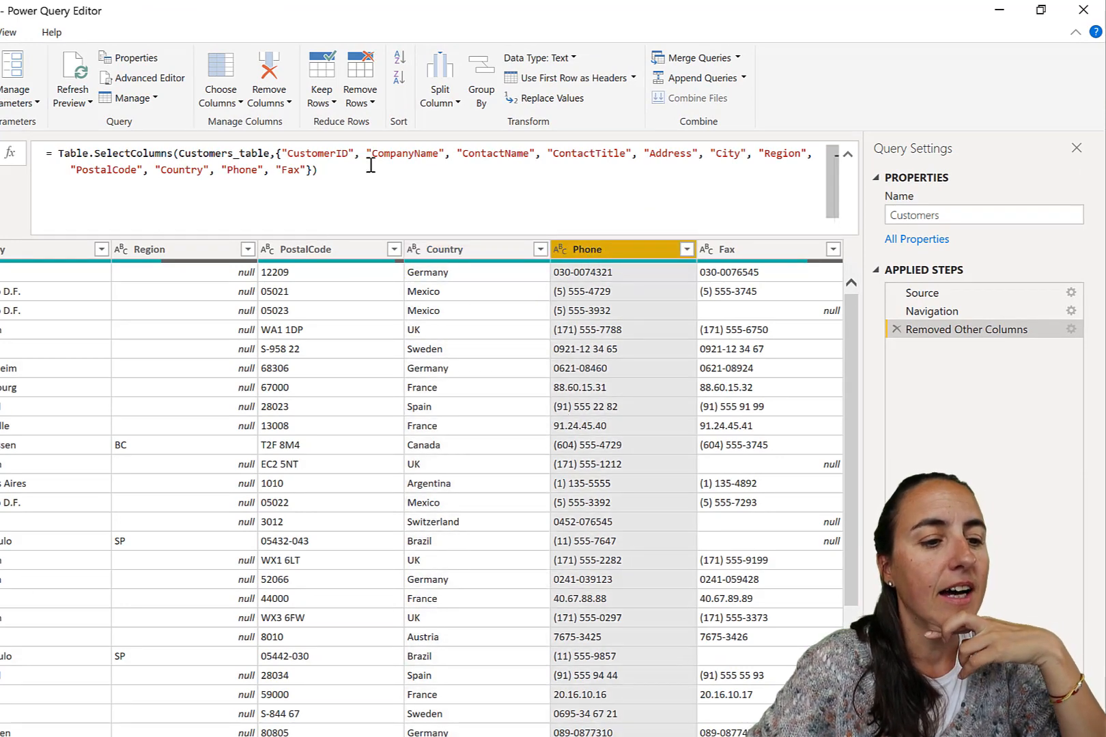
click(439, 77)
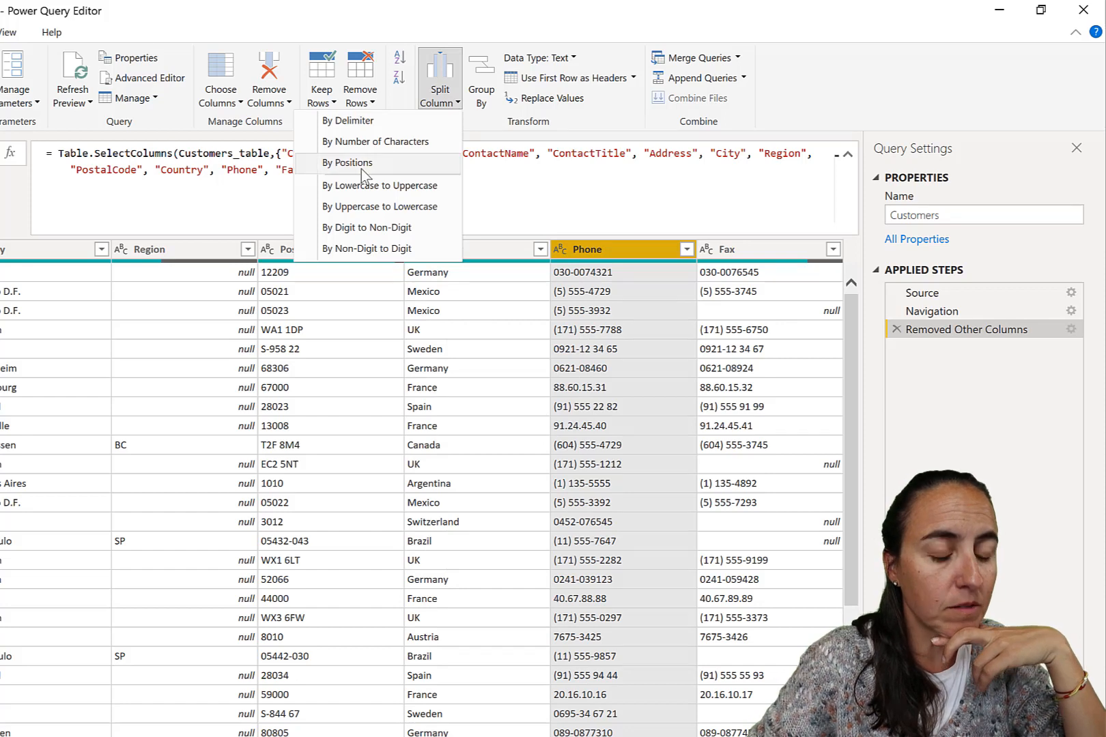
click(347, 162)
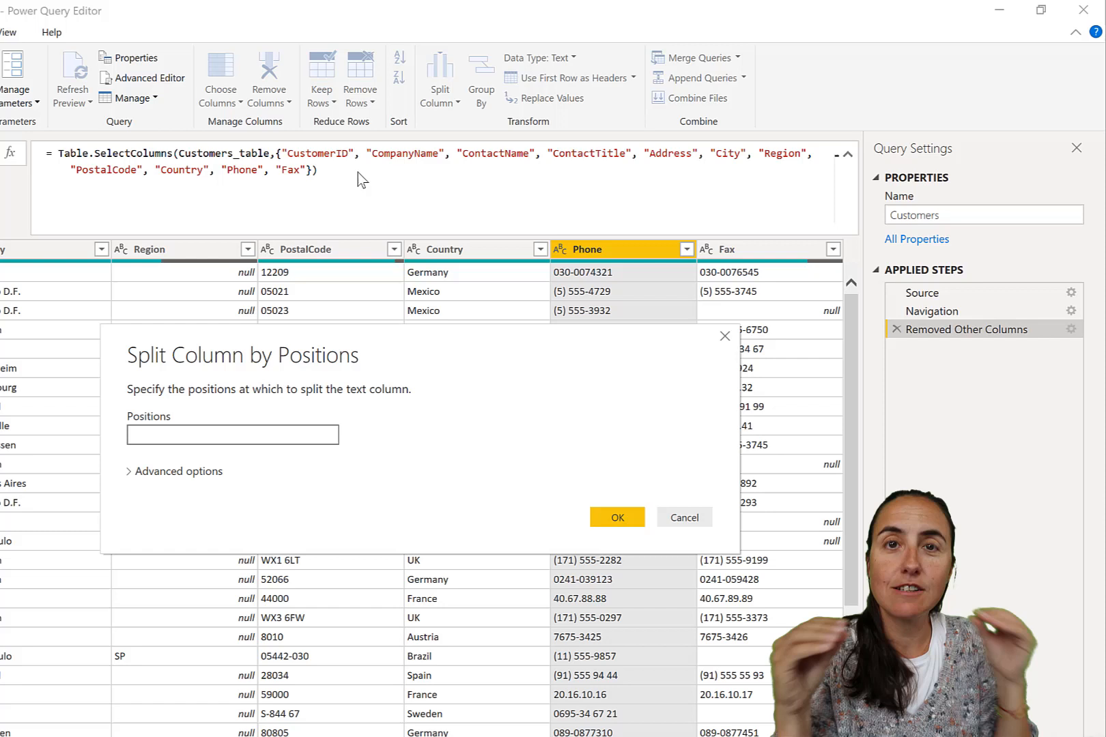
Step: Split Phone at position 5, leaving Phone.1 with the characters after the fifth
click(232, 434)
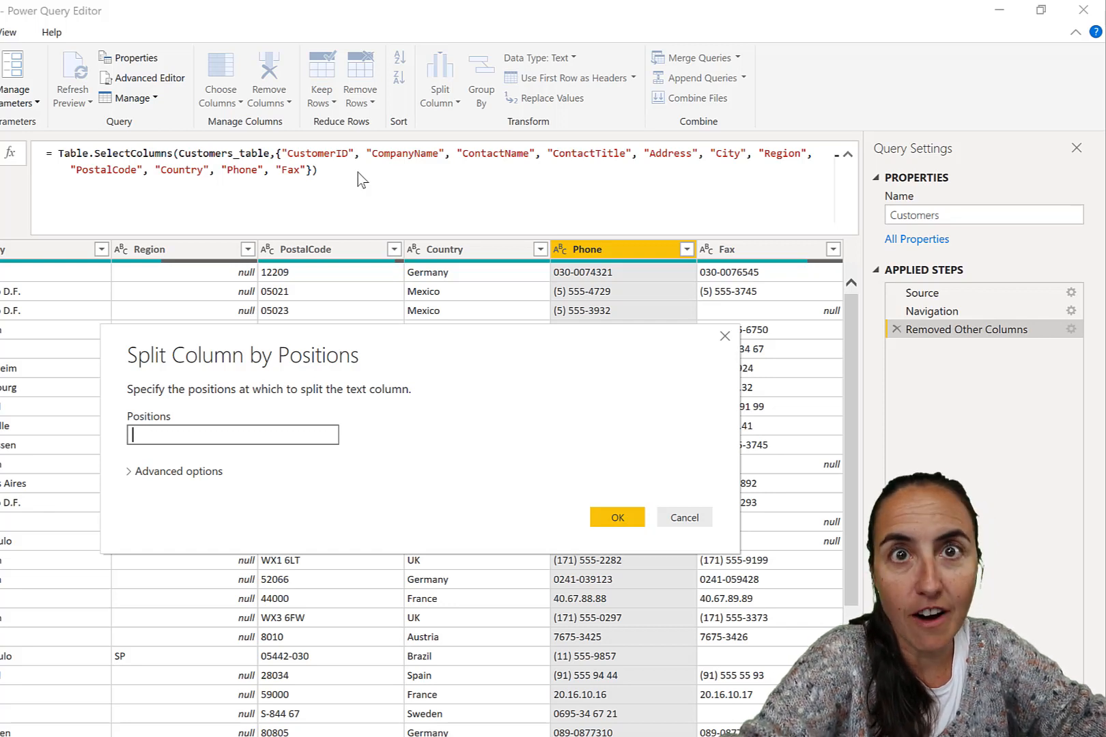
text(5)
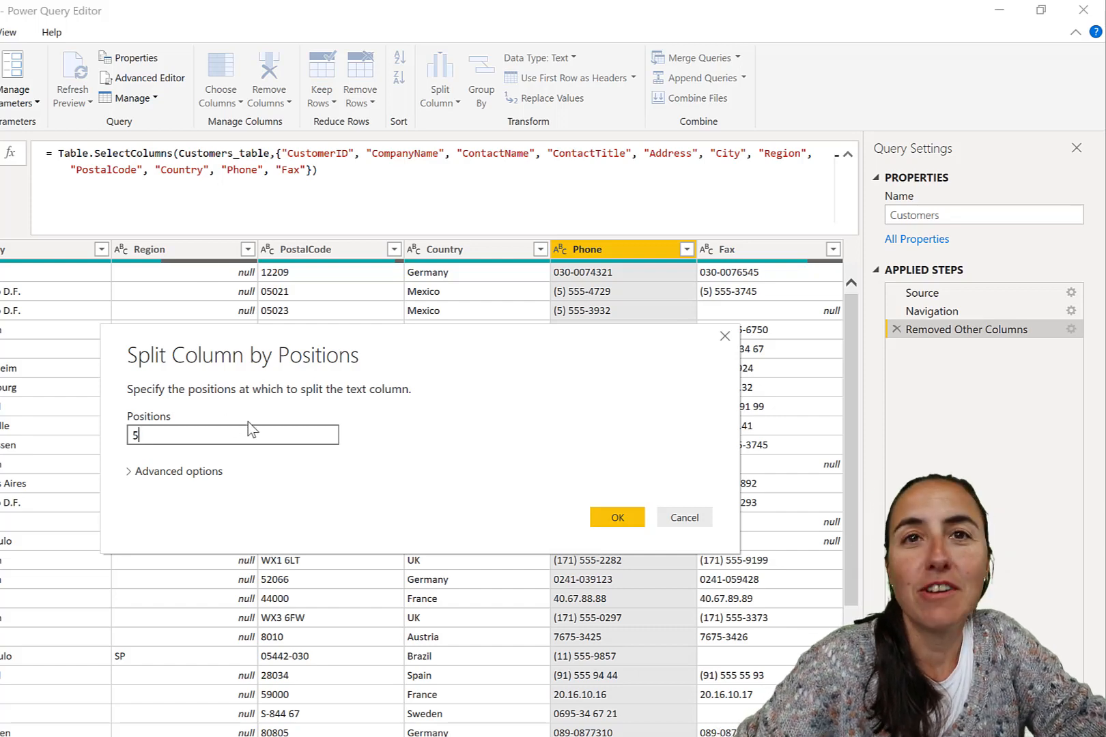
mouse_move(616, 518)
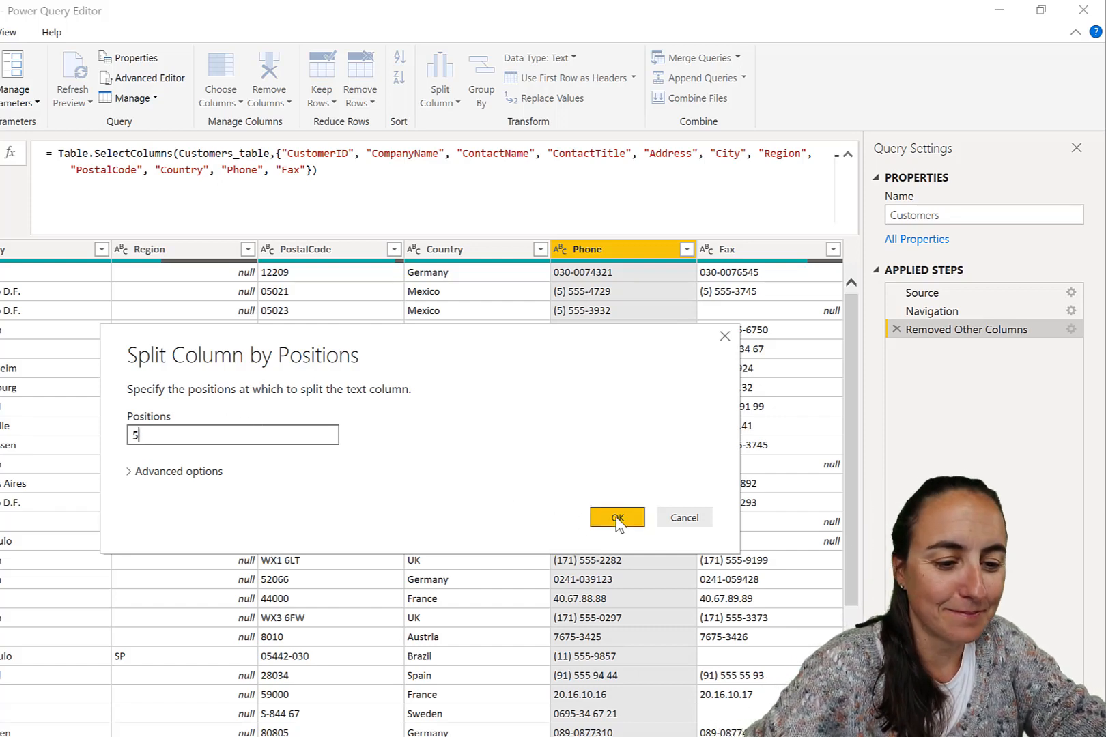
click(616, 516)
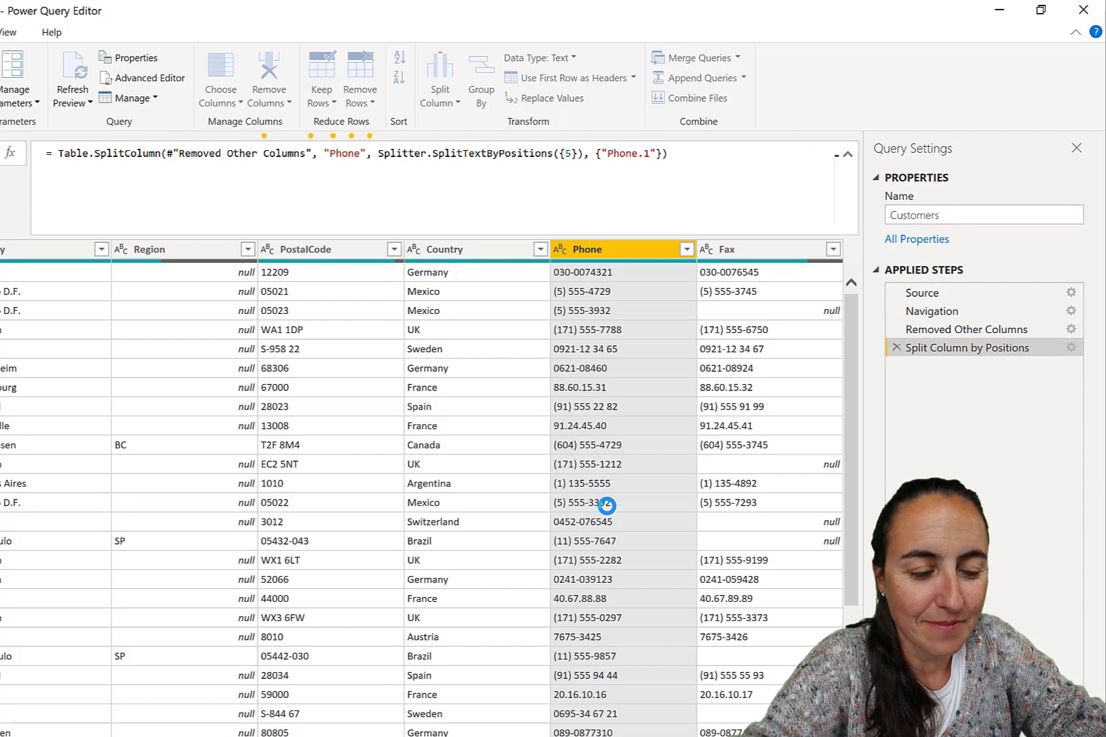
Step: Return to the Removed Other Columns step so the original Phone column shows
click(941, 366)
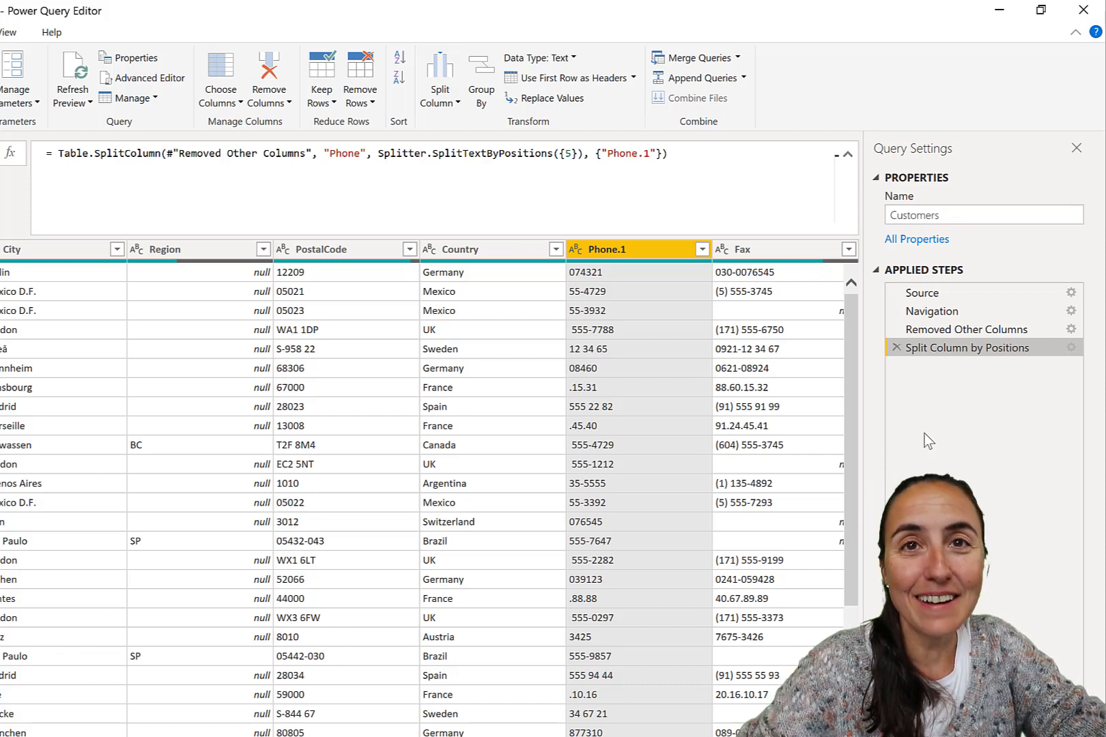
click(967, 329)
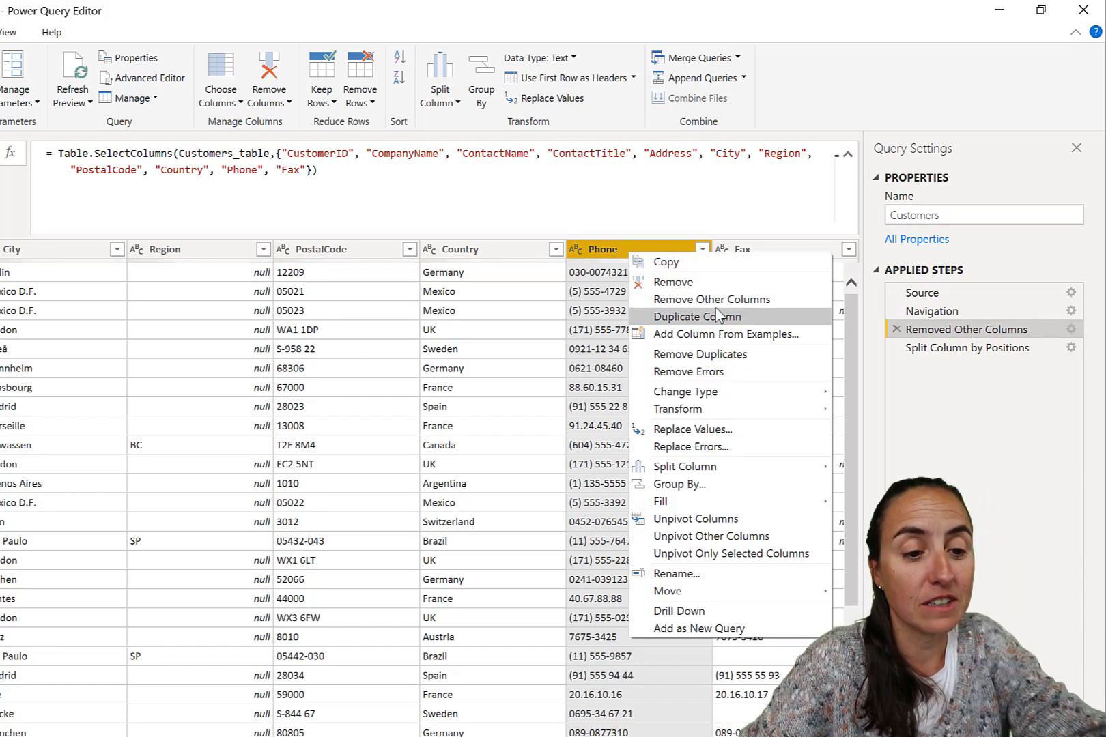
Step: Duplicate Phone as Phone - Copy, inserted as a step before the split
click(697, 317)
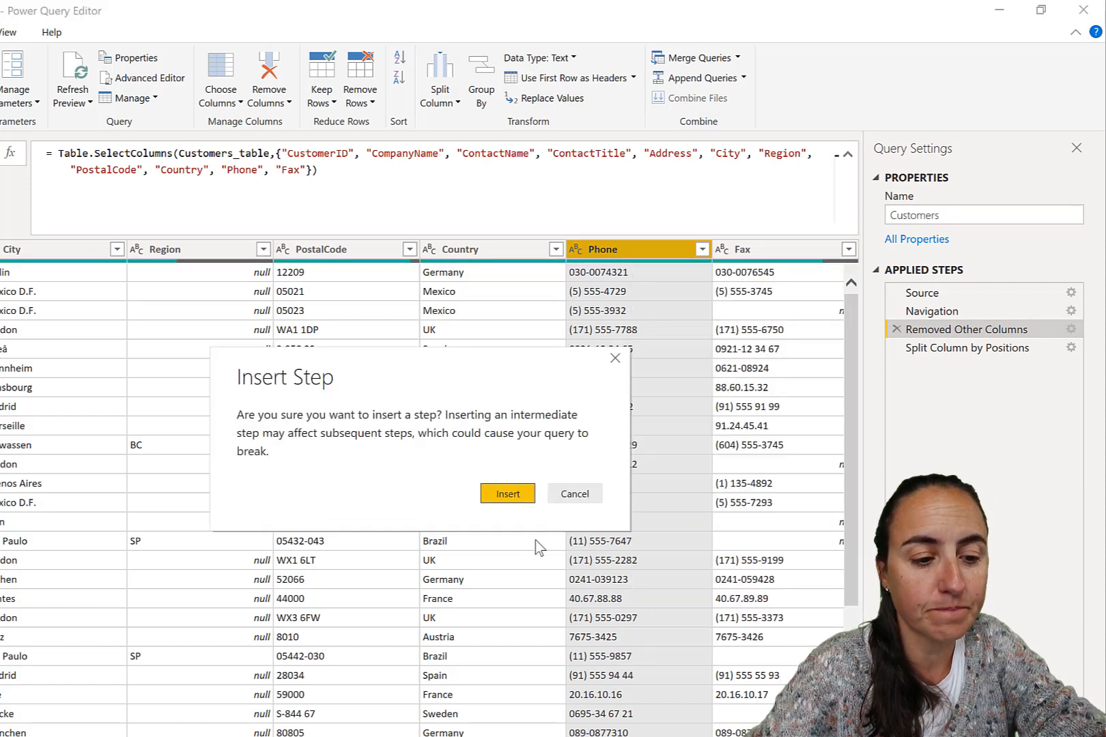
click(506, 493)
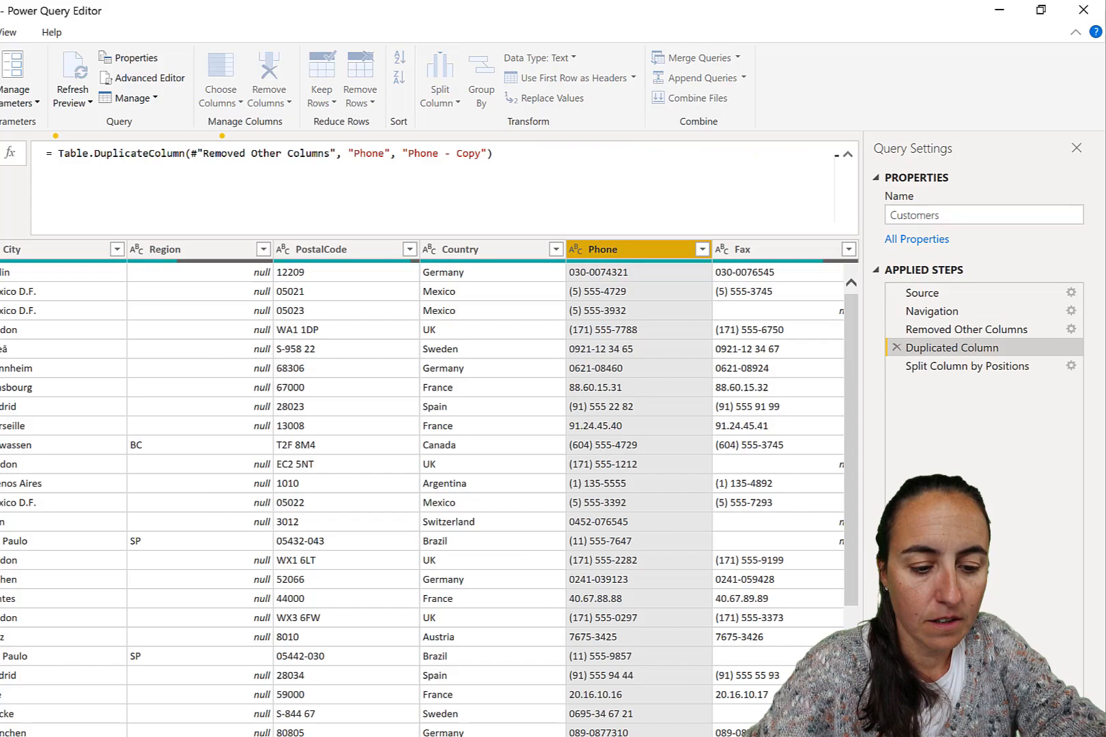
scroll(right, 3)
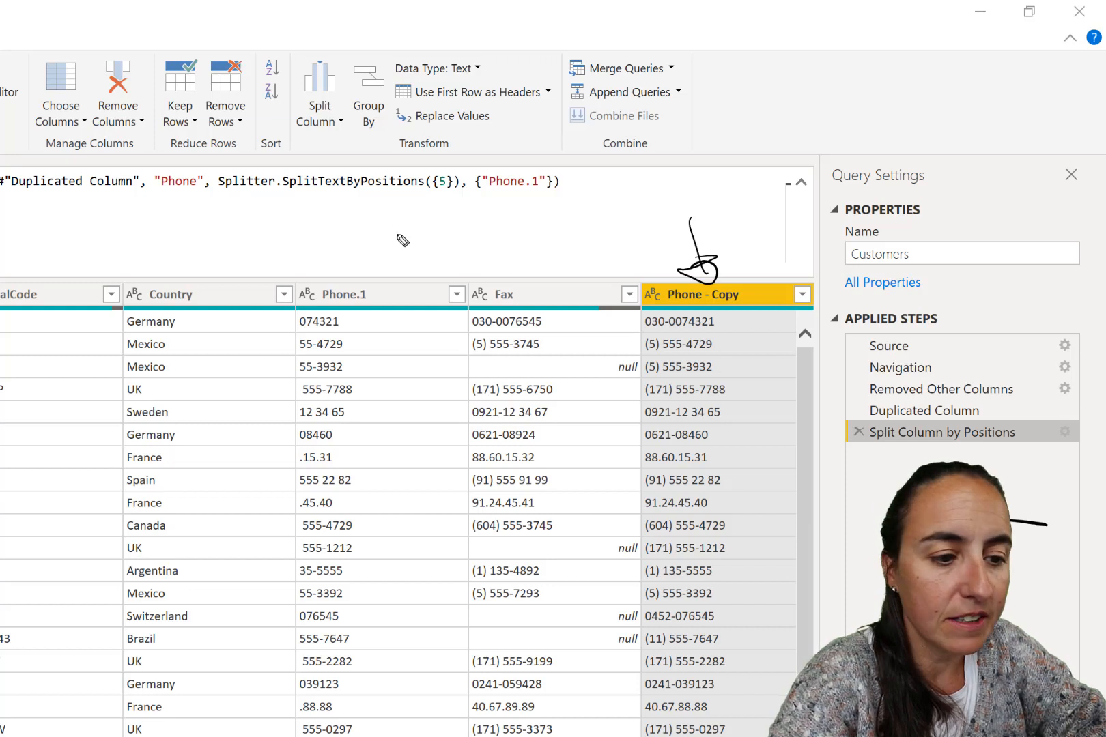
mouse_move(359, 265)
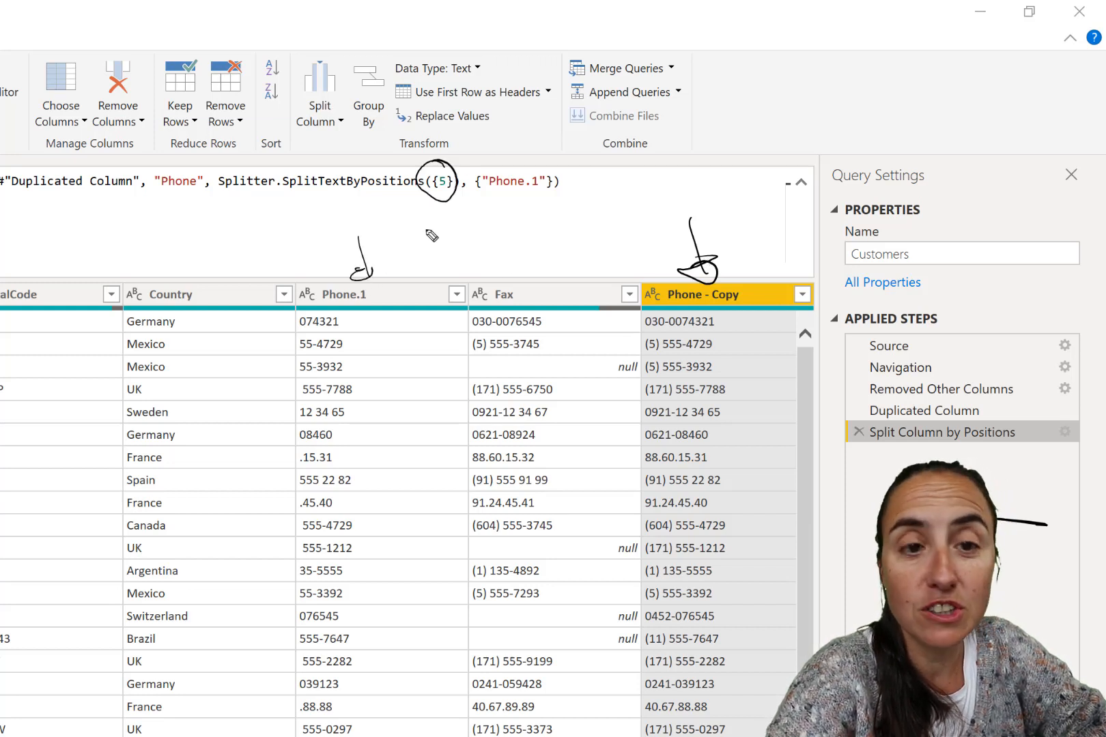
Step: Edit the split formula's positions to {0, 5} so Phone.1 keeps the first five characters
click(1087, 37)
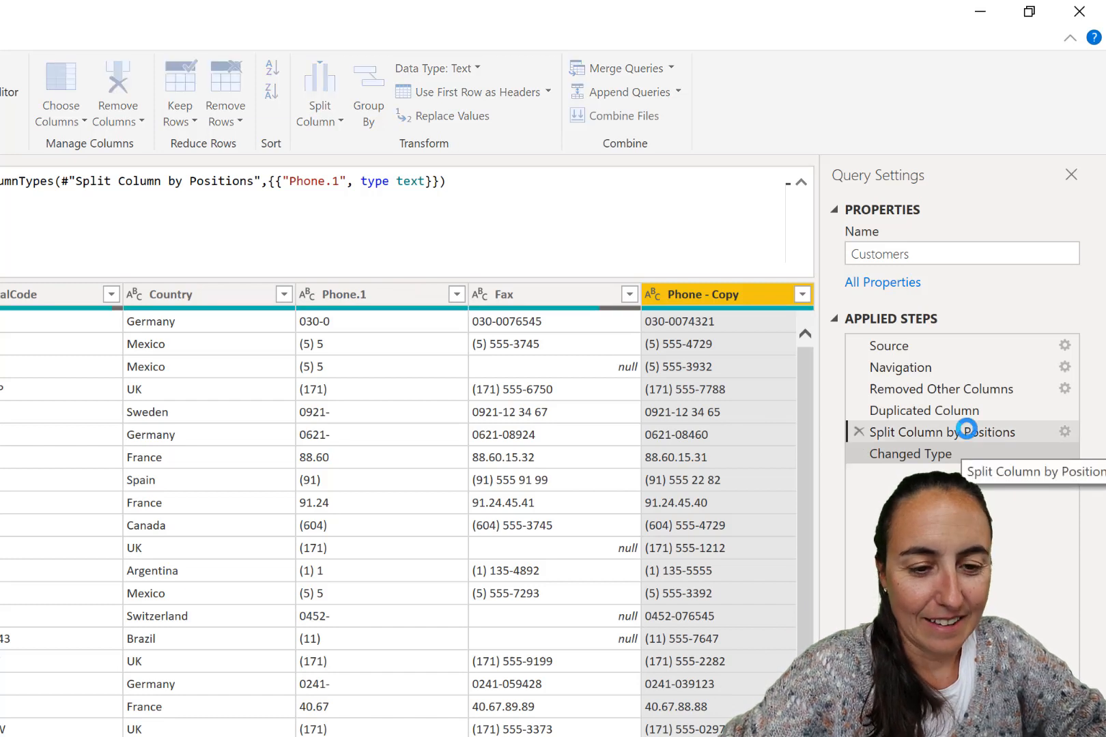
Step: Select the Split Column by Positions step to add Phone.2 to its output names
click(939, 432)
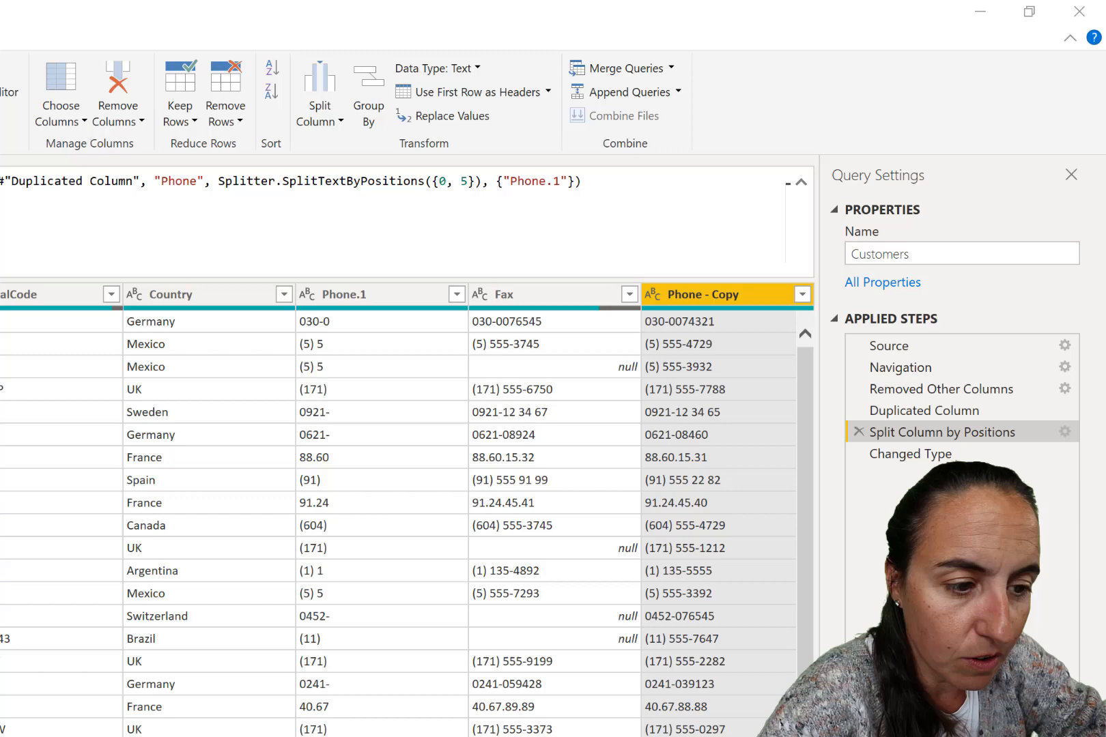
mouse_move(684, 337)
text(, "Phone.2")
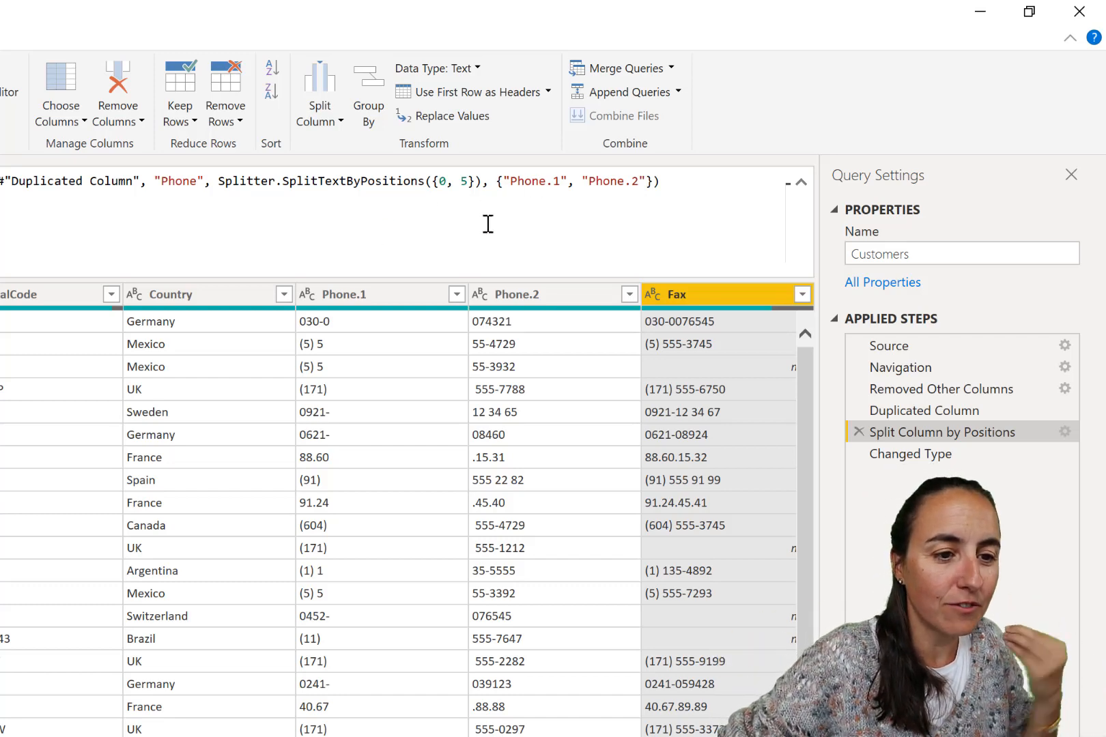
mouse_move(342, 333)
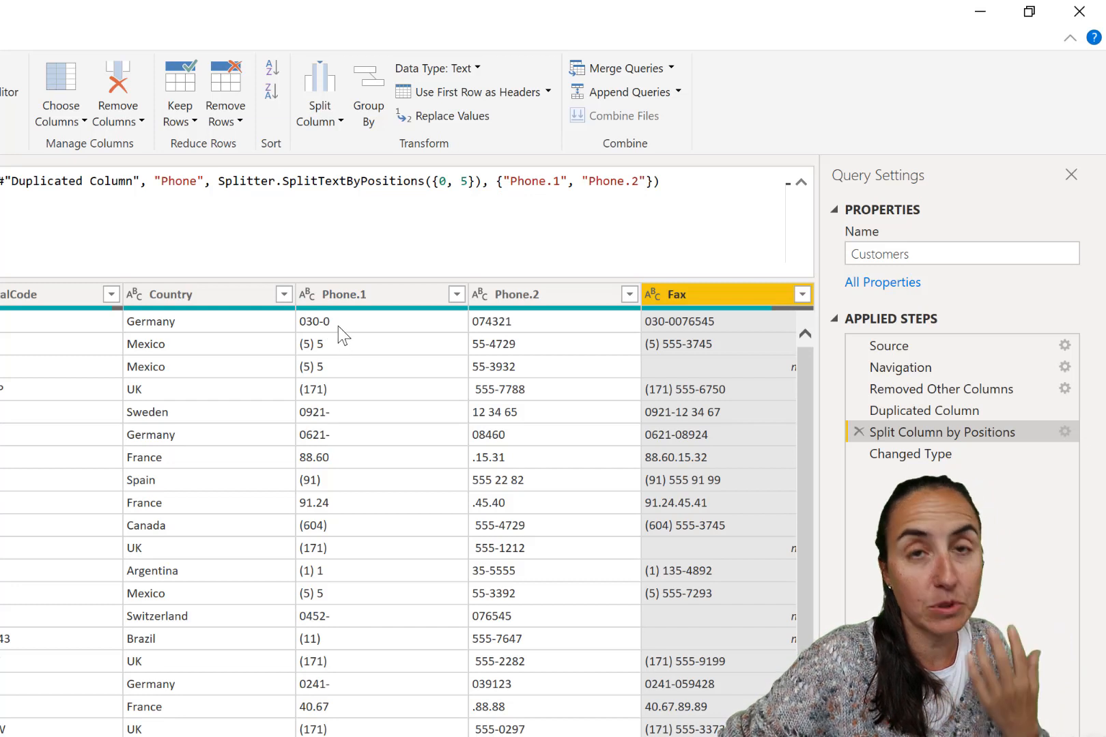
mouse_move(556, 332)
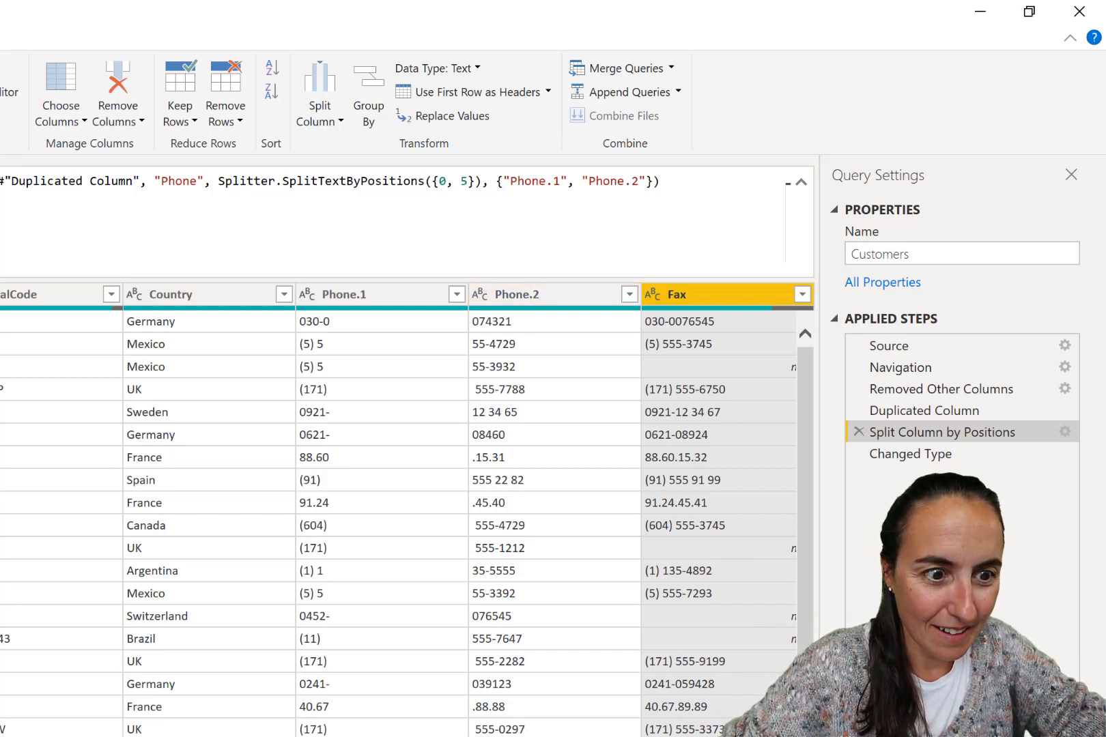
Step: Re-split Phone at positions 0, 5 after Duplicated Column, yielding Phone.1 and Phone.2
click(923, 409)
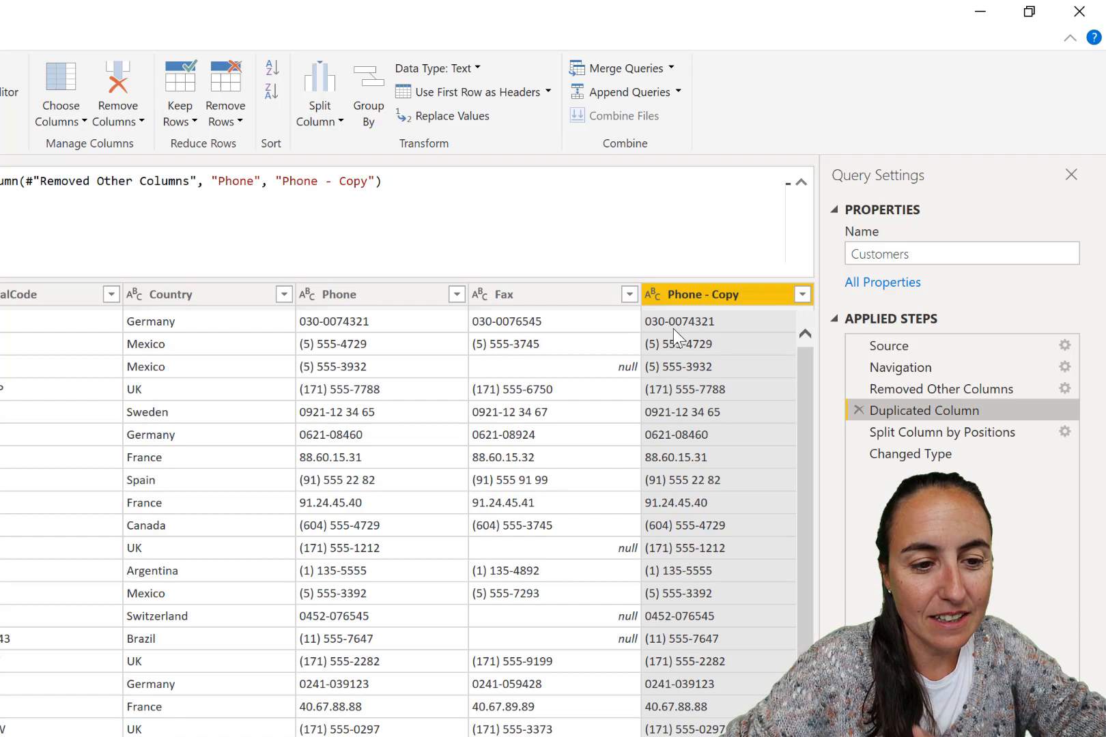
right_click(444, 252)
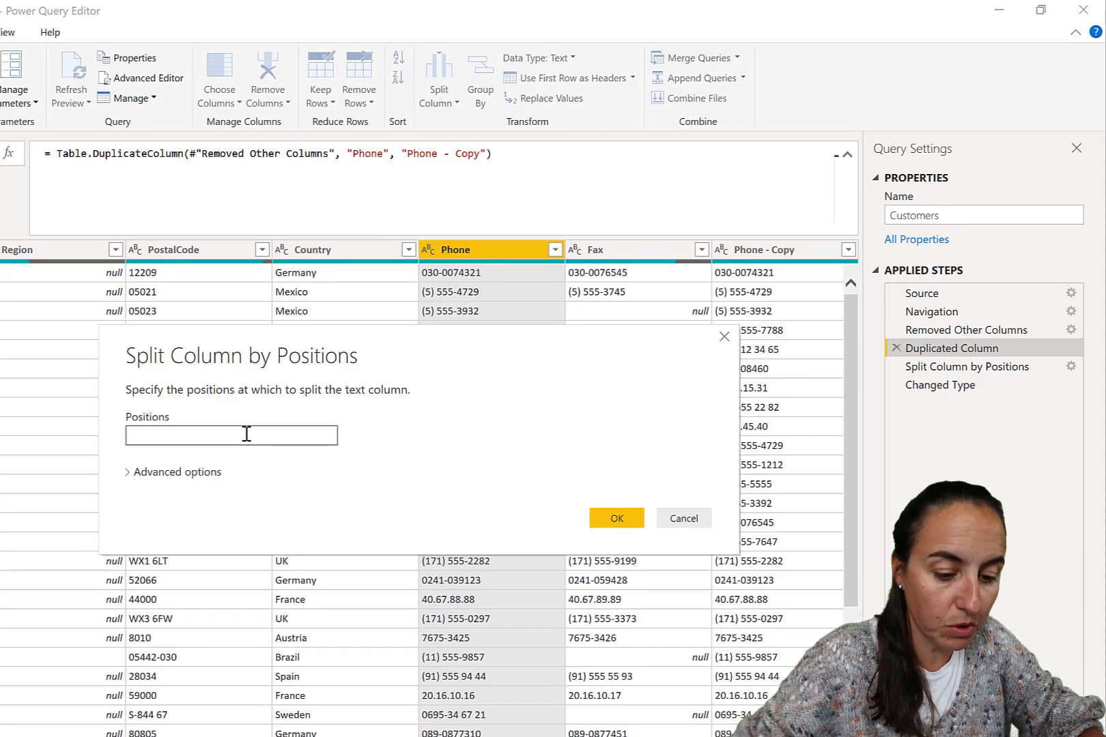
text(0, 5)
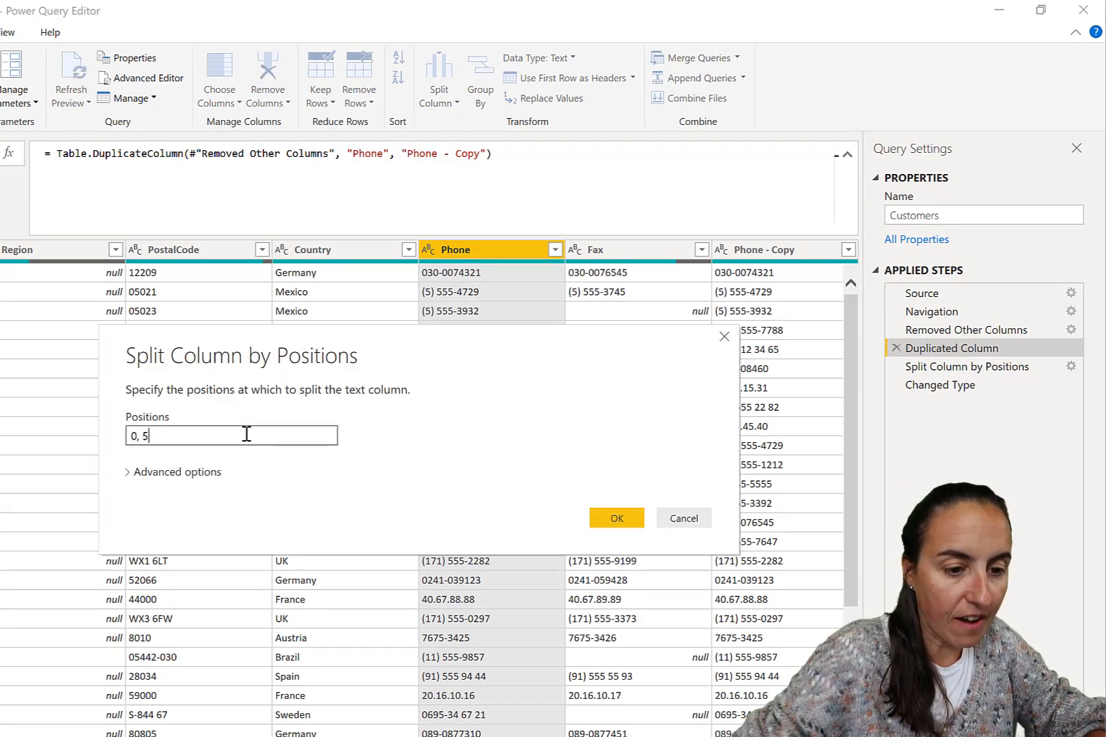
click(616, 518)
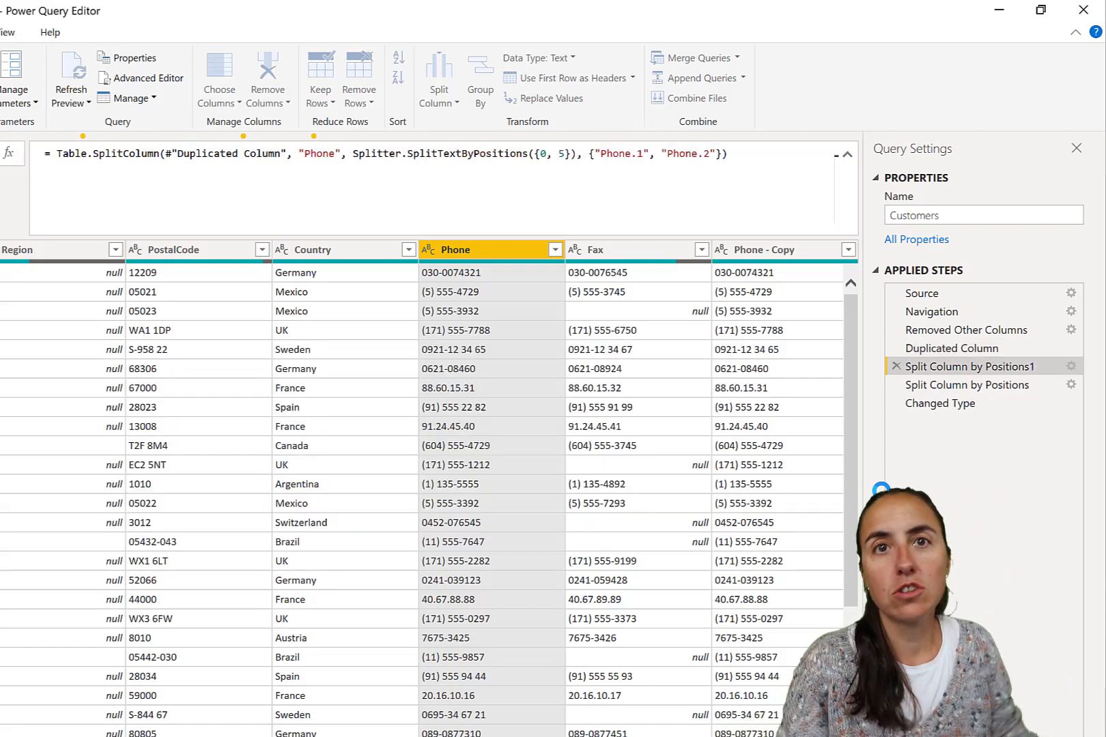
click(972, 366)
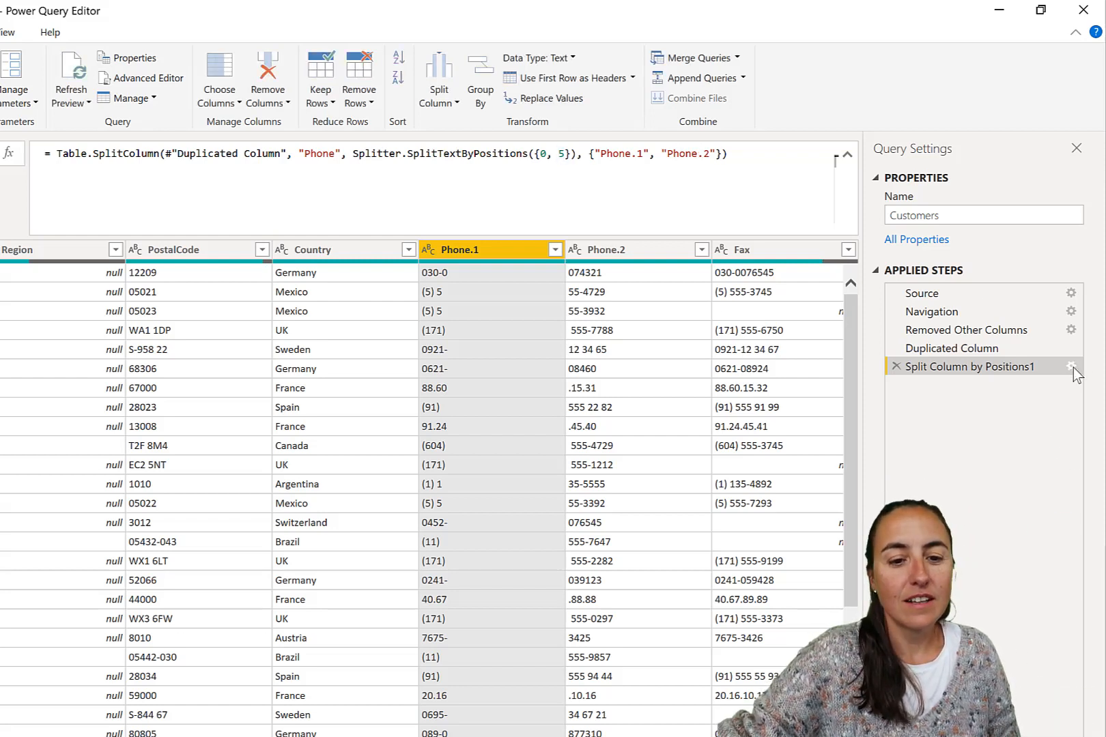
Step: Set the 0,5 split's advanced options to Split into Rows and review the result
click(1071, 366)
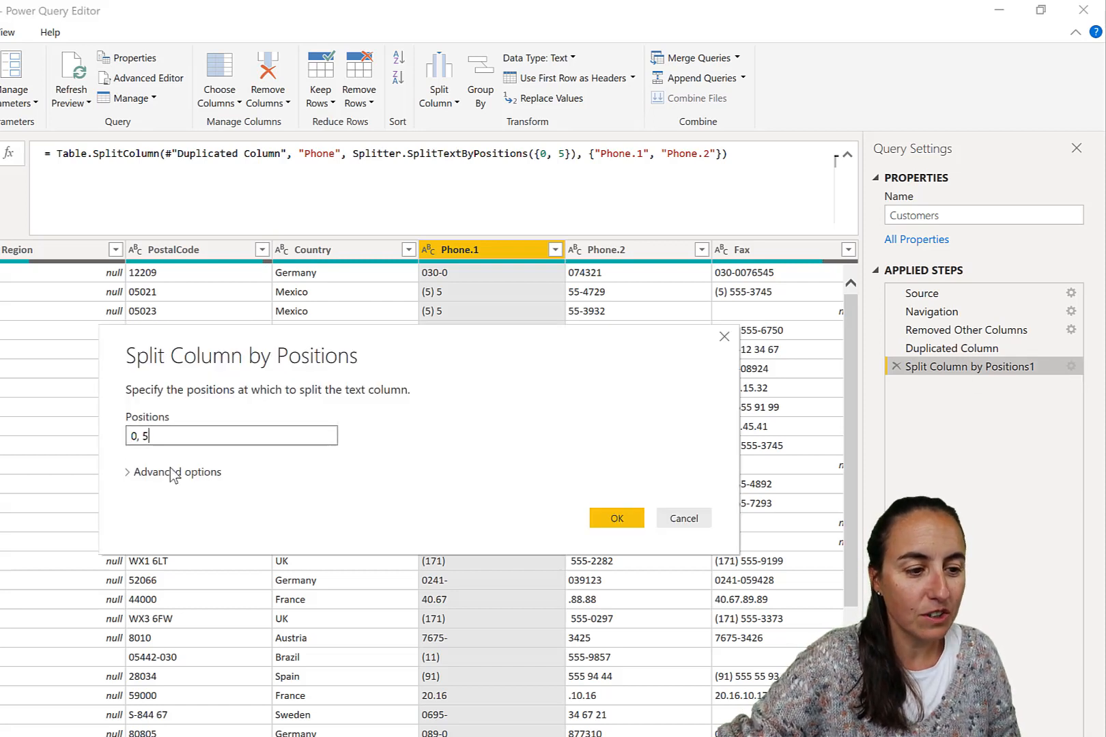
click(176, 473)
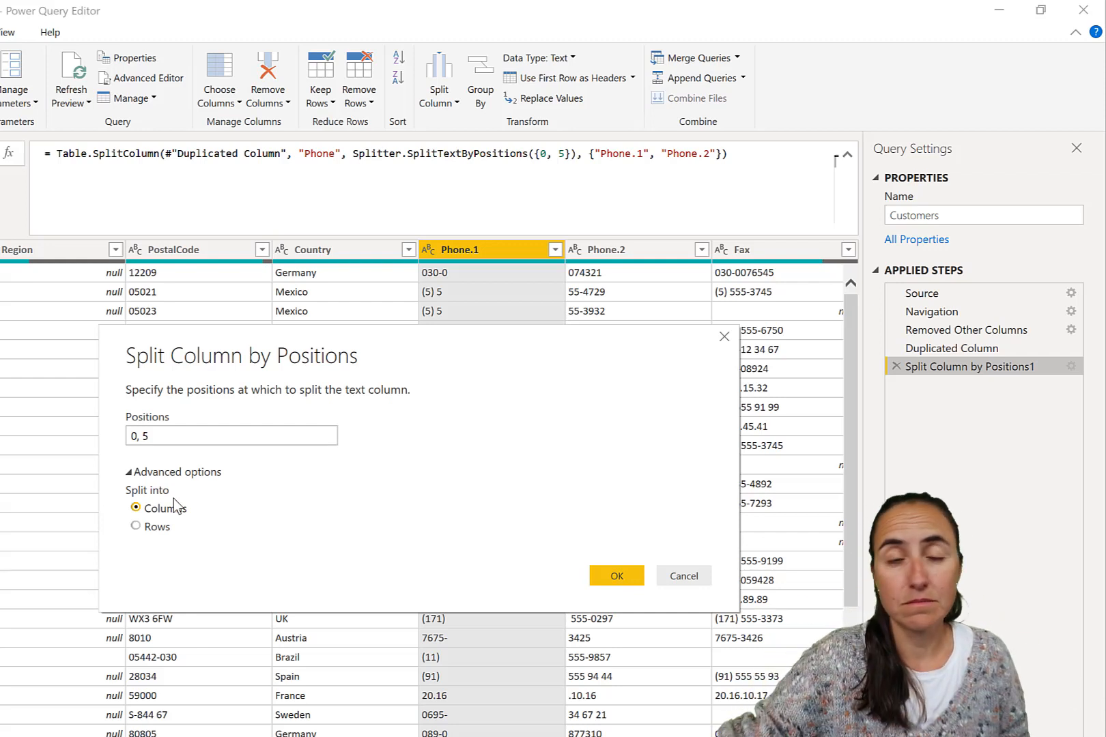
click(135, 526)
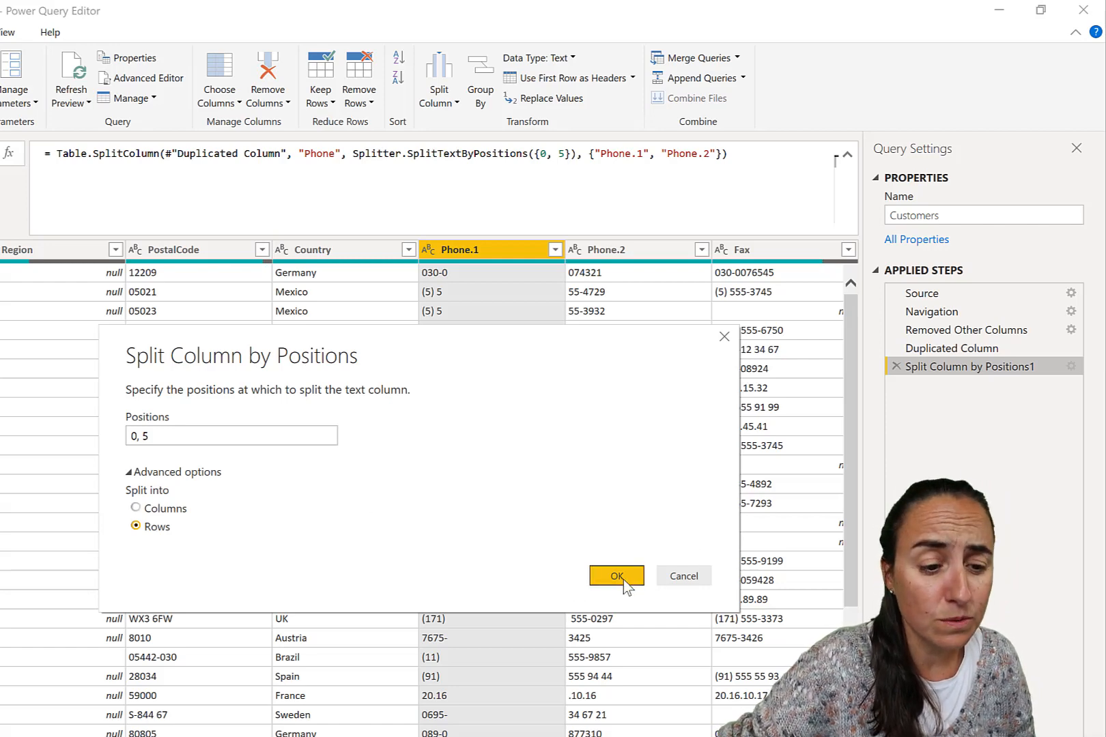
click(616, 576)
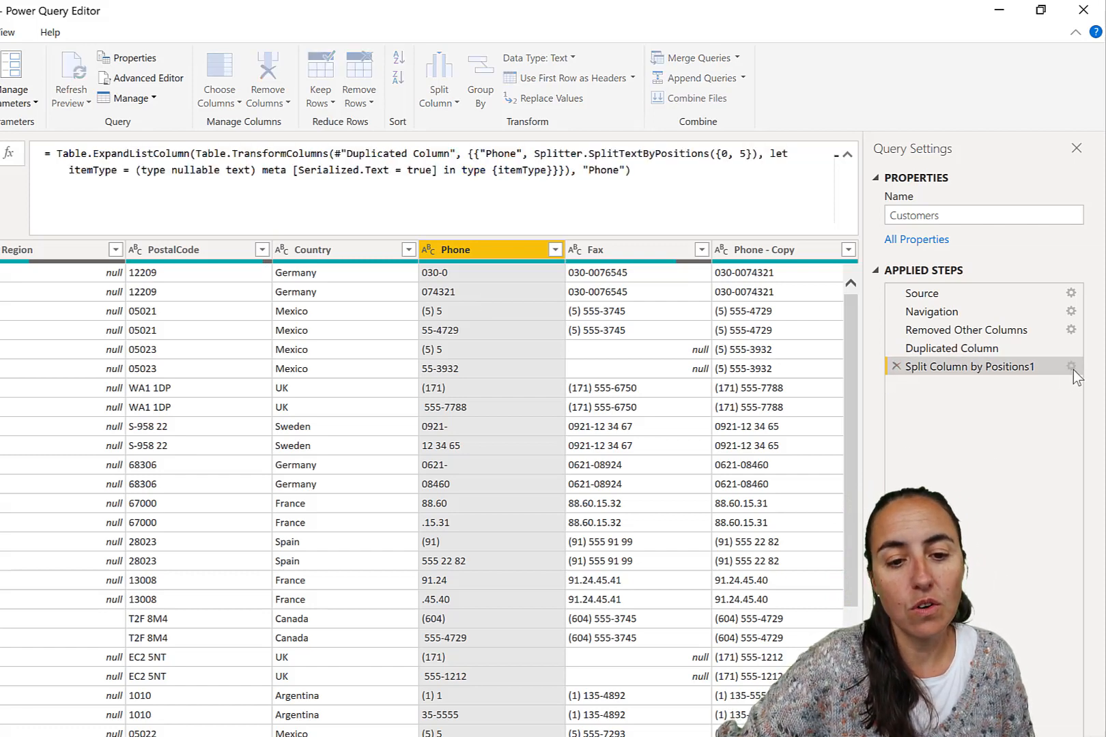
click(1072, 366)
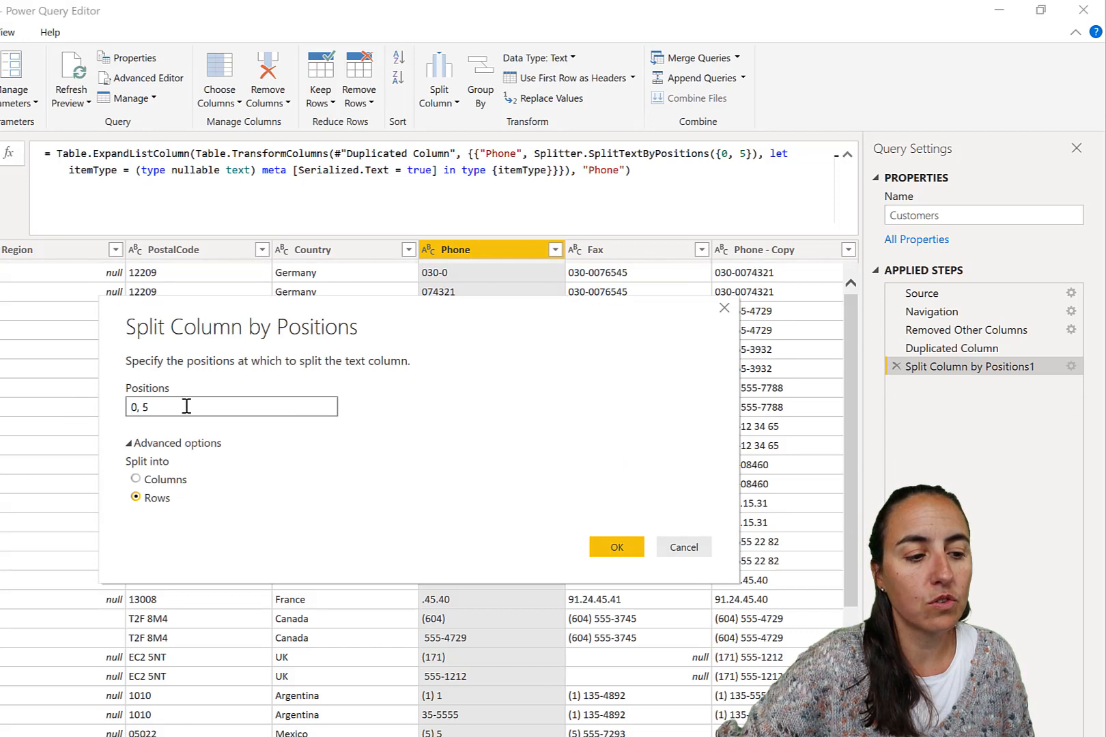